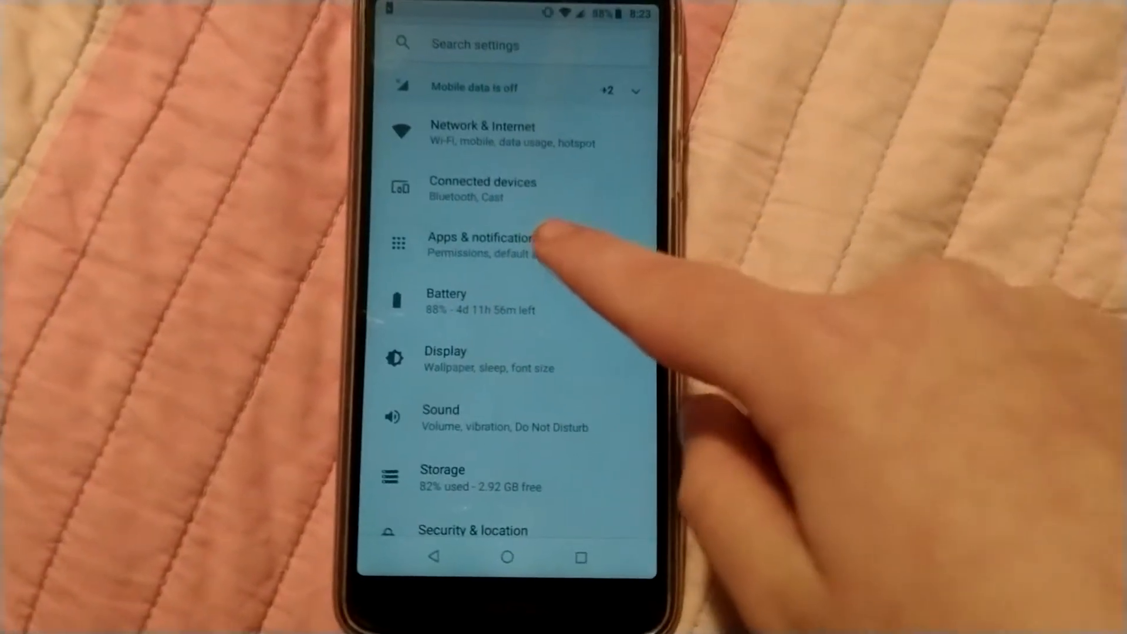
# - Go to the Apps & notifications page from the main Settings list
pyautogui.click(480, 245)
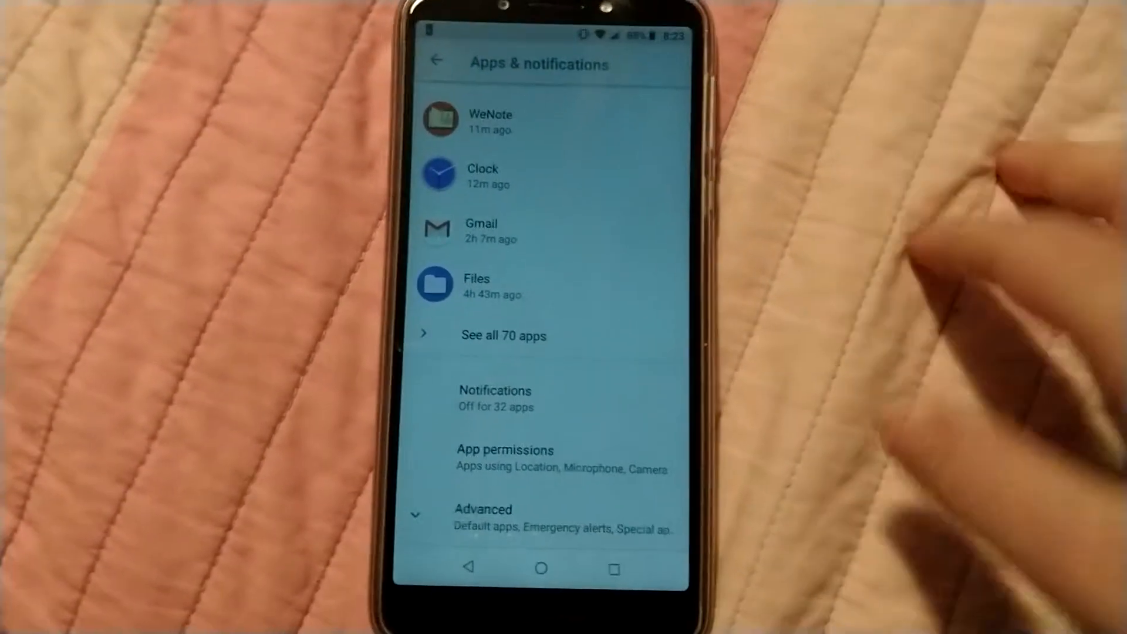
# - Scroll the Apps & notifications page toward the Gmail entry under recently opened apps
pyautogui.scroll(-3)
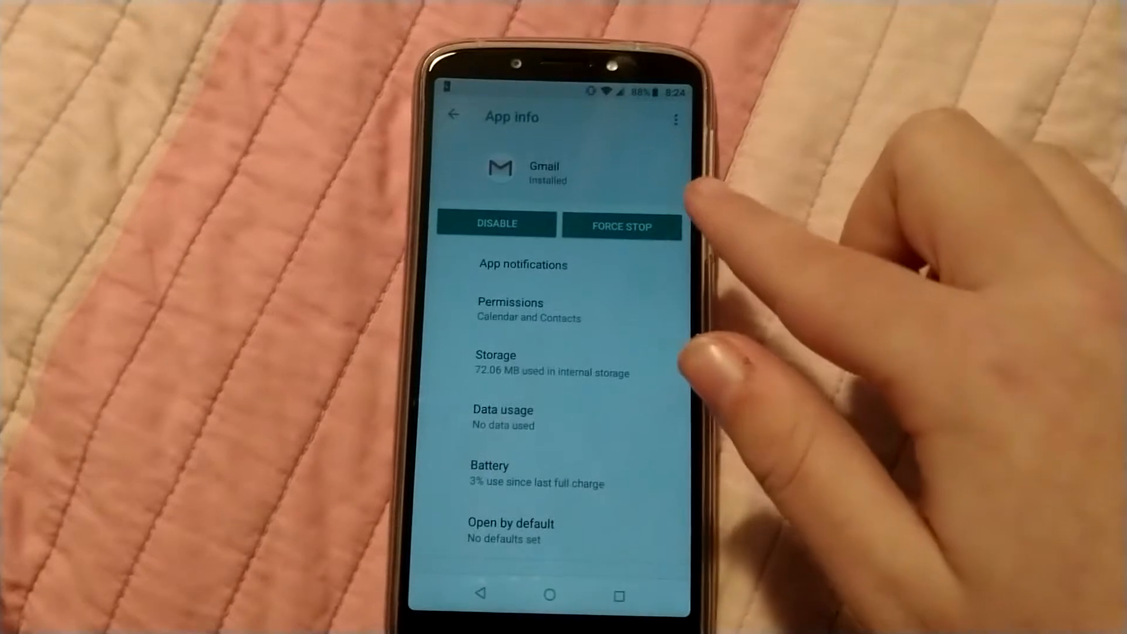
pyautogui.click(510, 302)
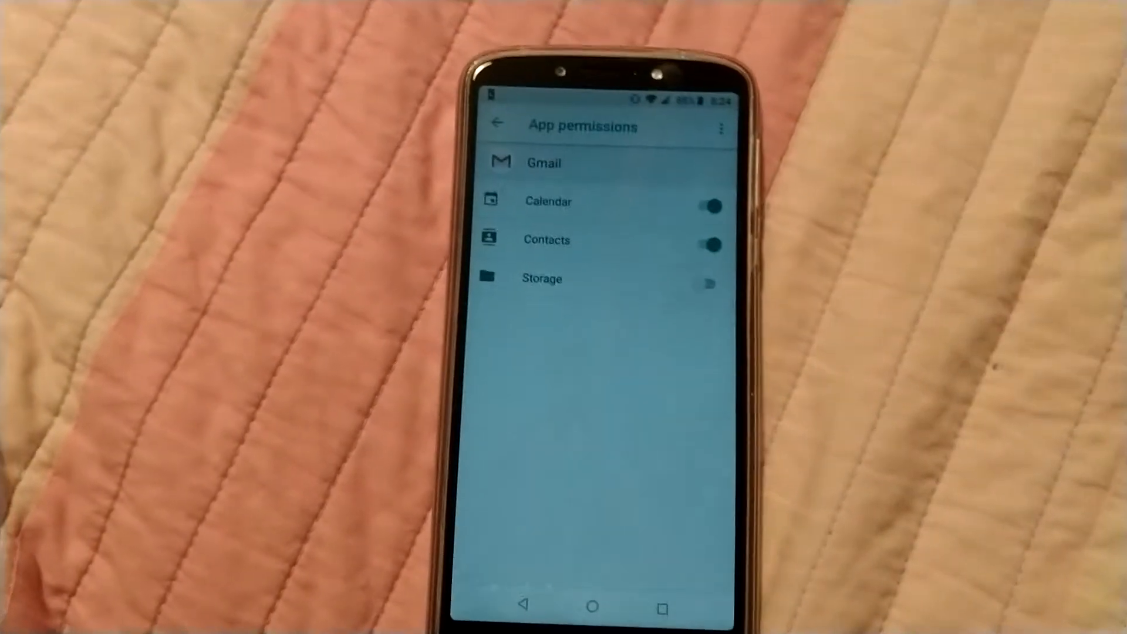
pyautogui.click(495, 122)
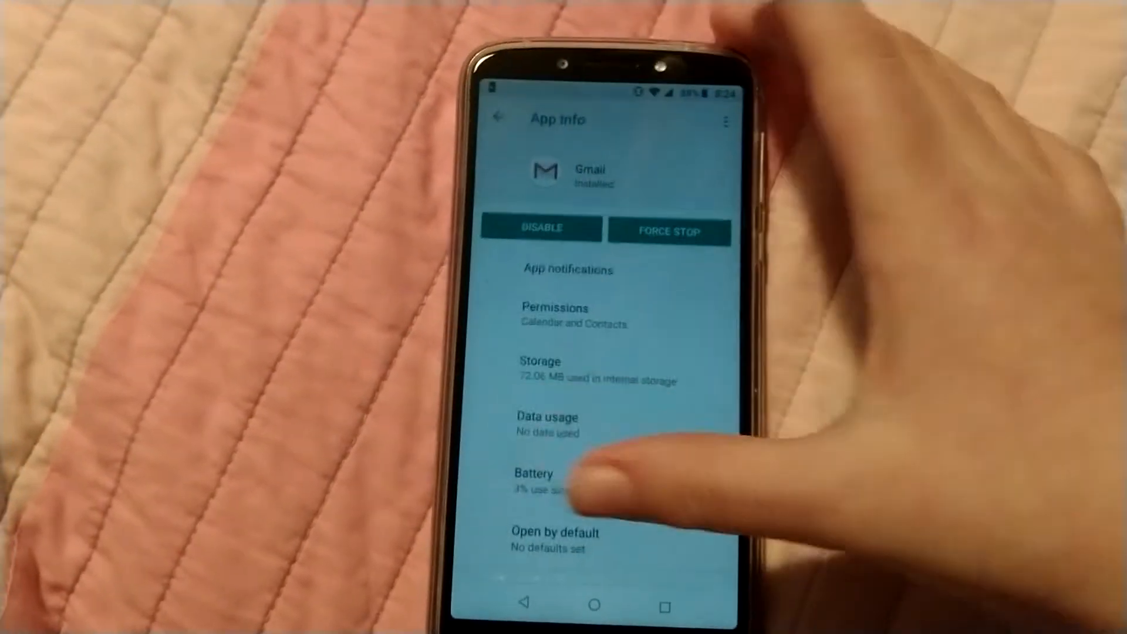
# - Return to Apps & notifications and go to the App permissions overview for Microphone
pyautogui.click(500, 116)
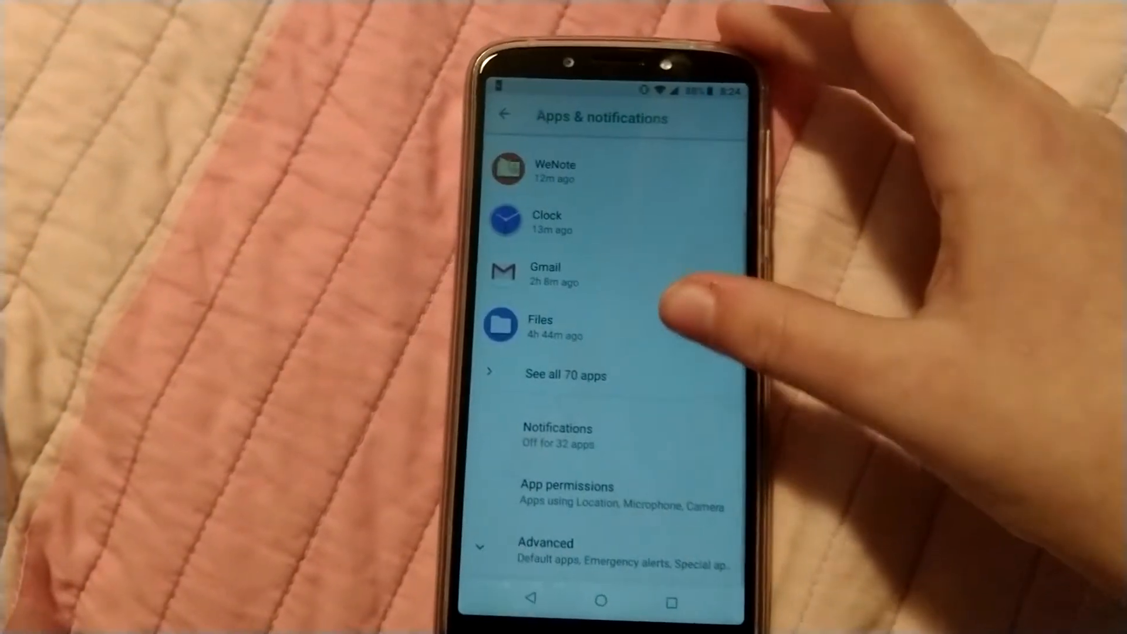
pyautogui.scroll(-3)
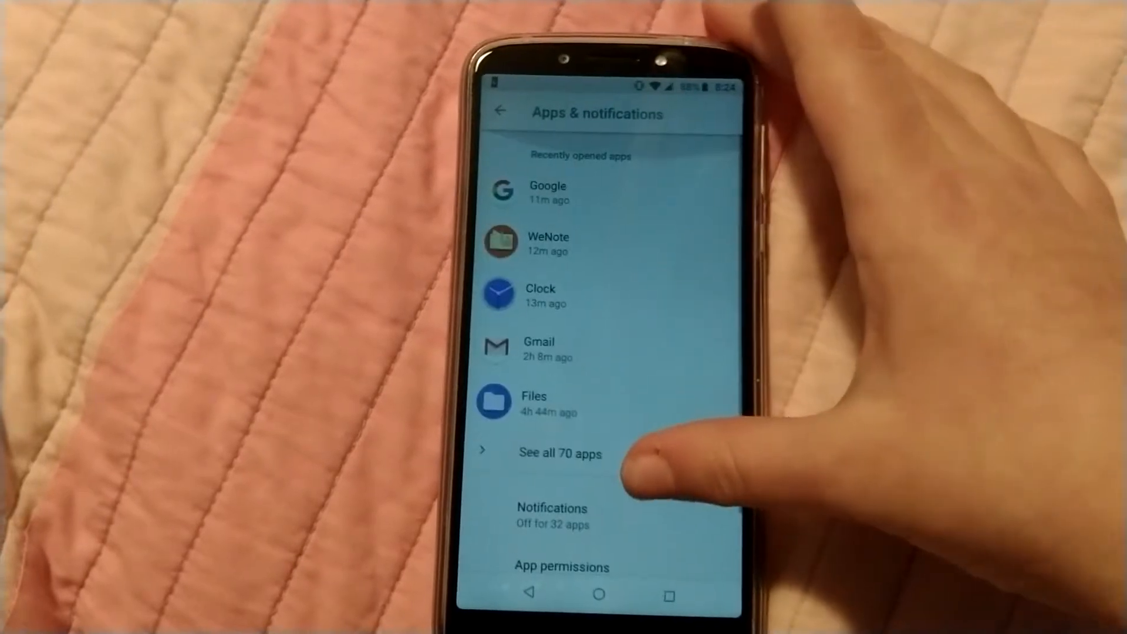
pyautogui.scroll(3)
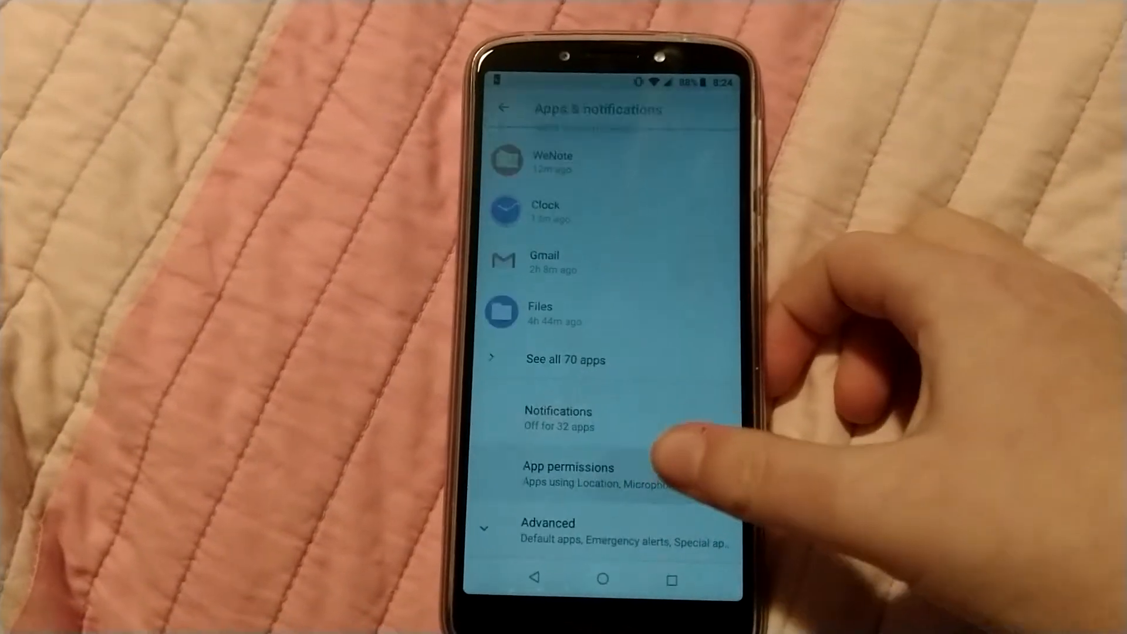
pyautogui.click(568, 467)
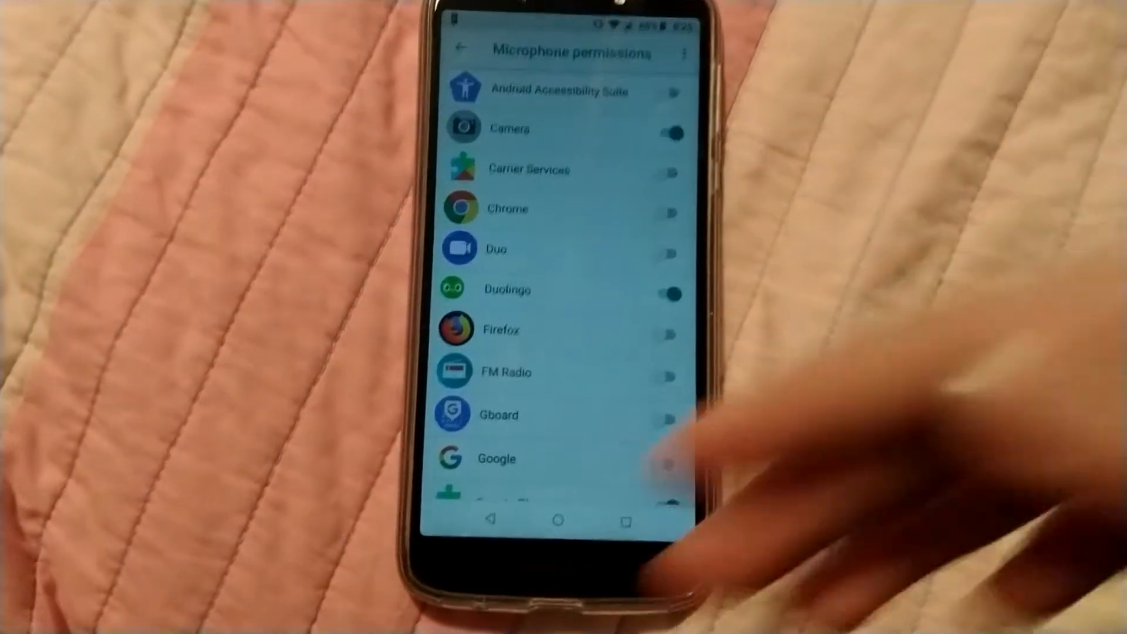
# - Scroll through the Microphone permissions list of apps, then return to the App permissions overview
pyautogui.scroll(-3)
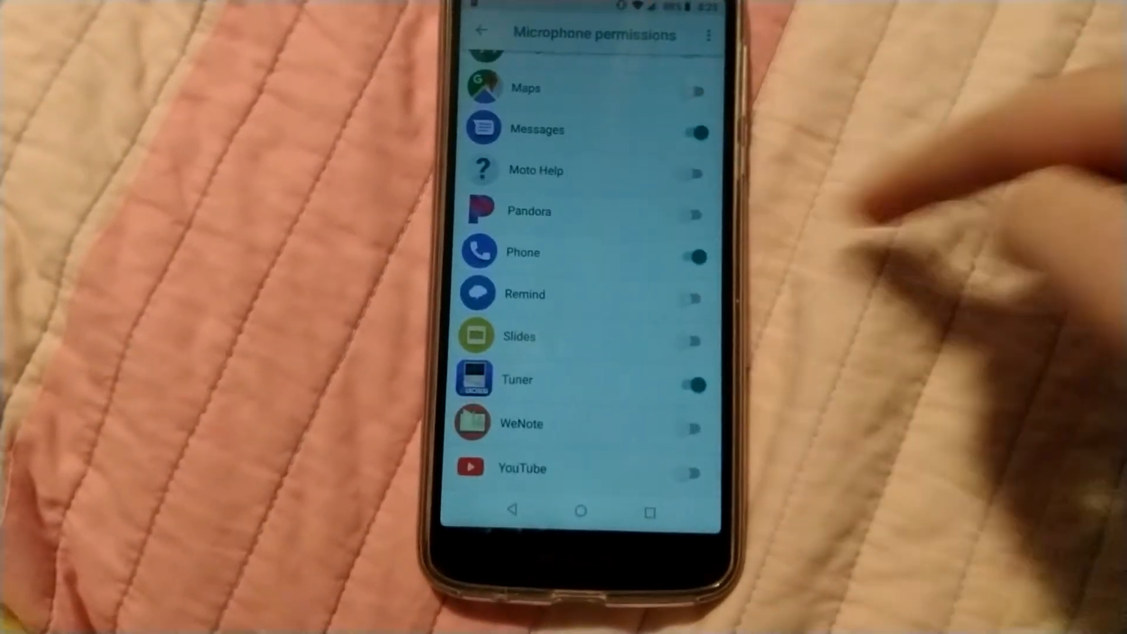
pyautogui.scroll(3)
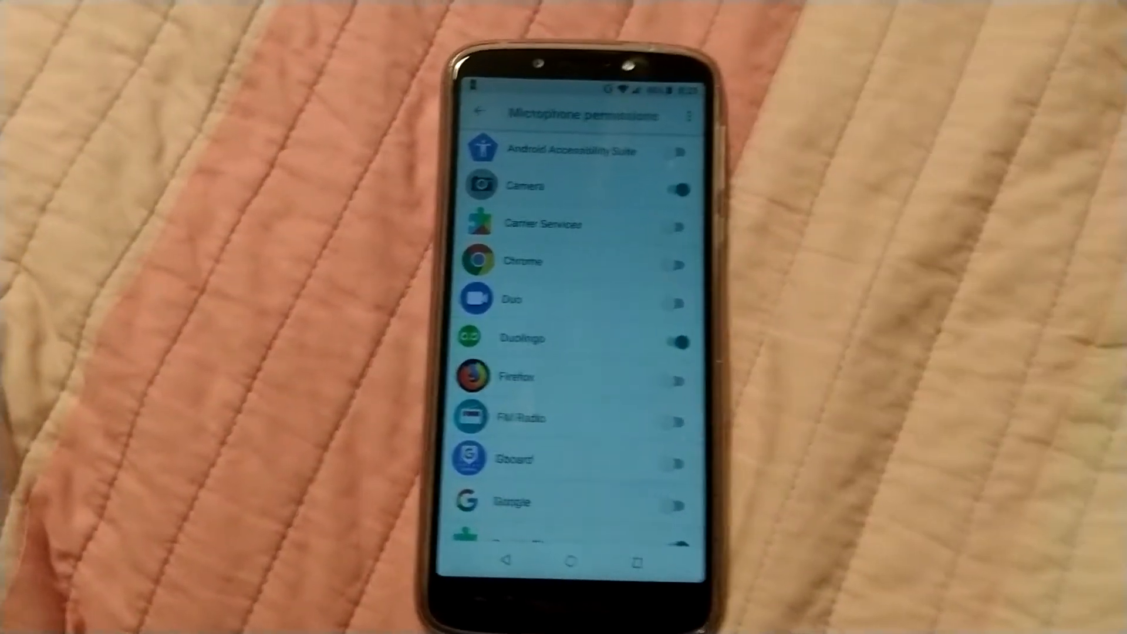
pyautogui.scroll(-3)
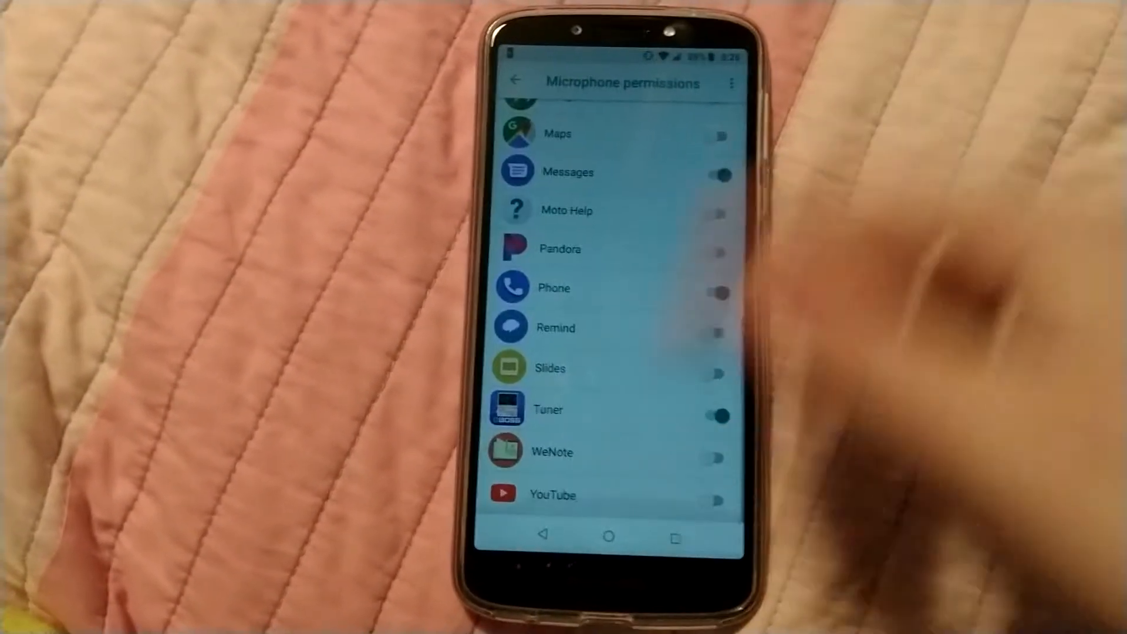
pyautogui.click(718, 292)
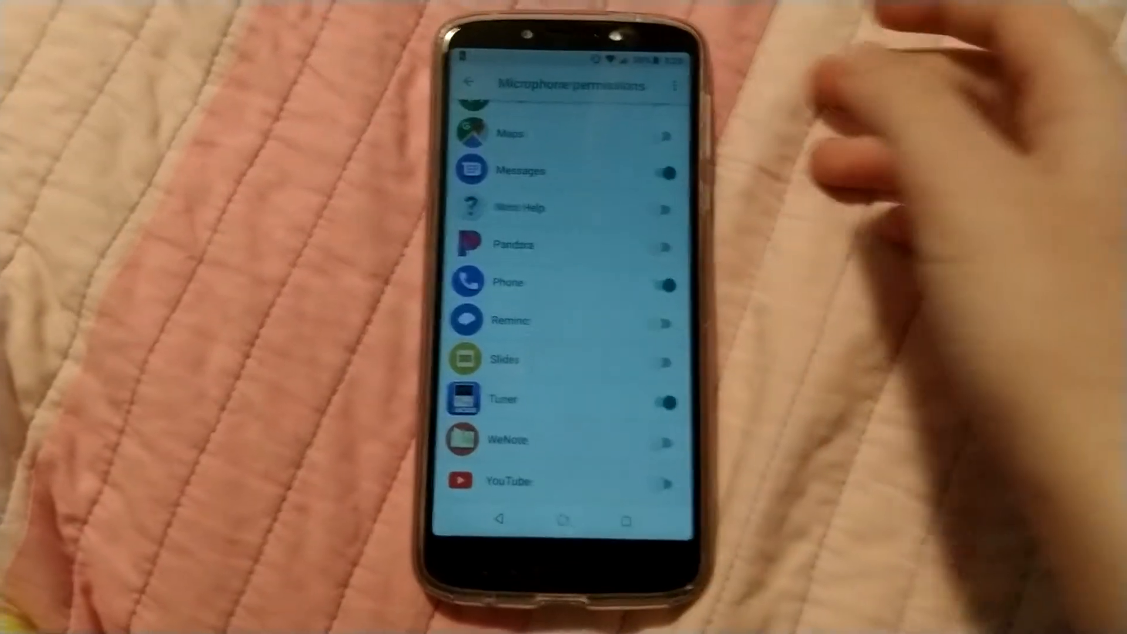
pyautogui.click(470, 76)
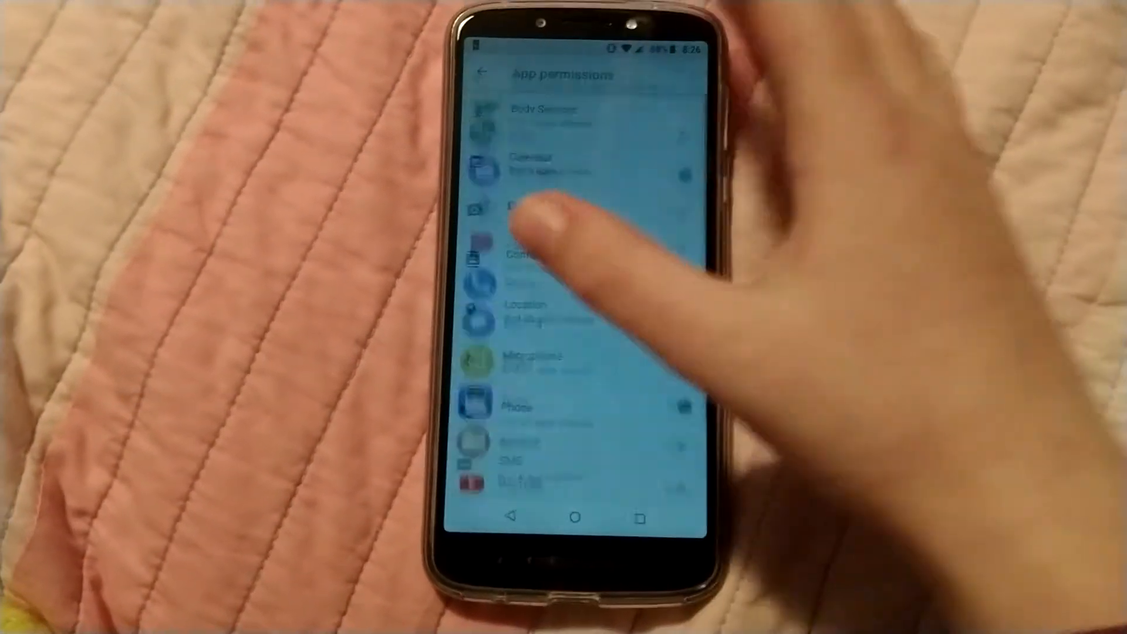